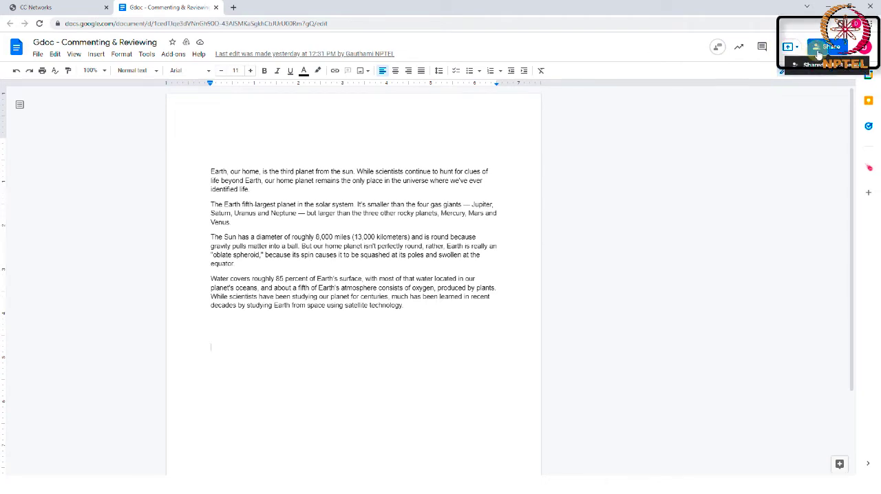
pyautogui.click(828, 46)
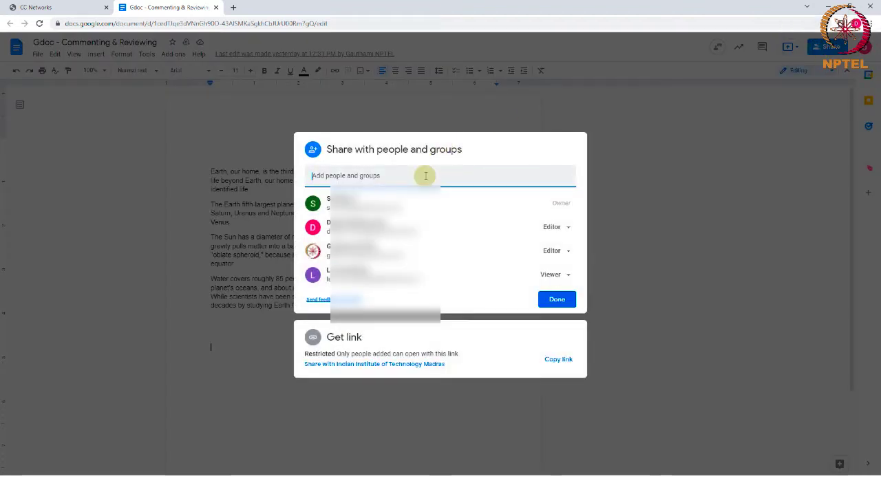
pyautogui.click(424, 174)
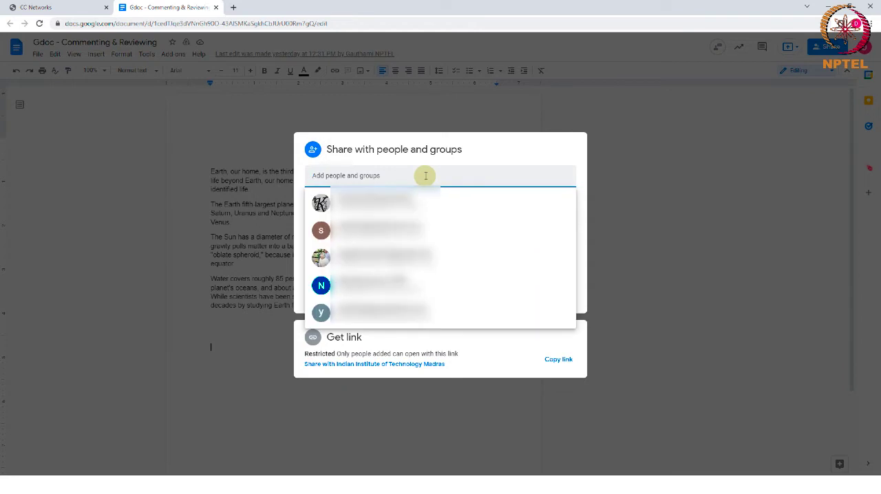
pyautogui.write('npTEL Local Chapter')
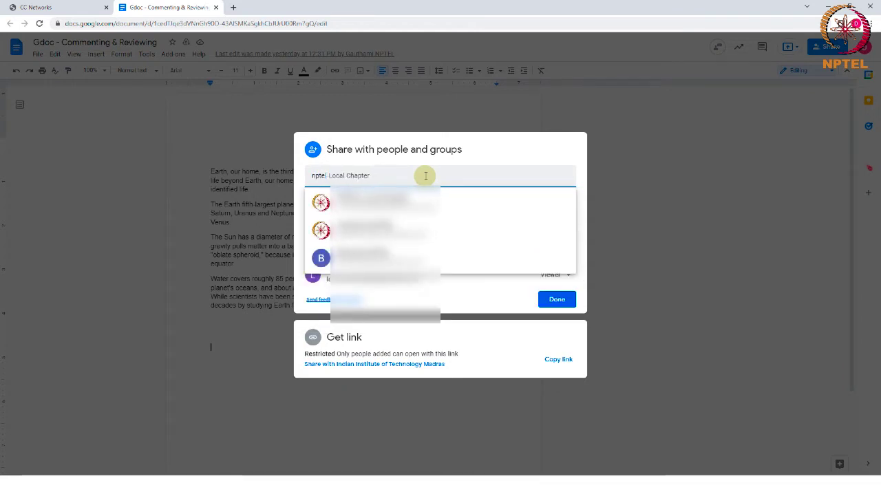
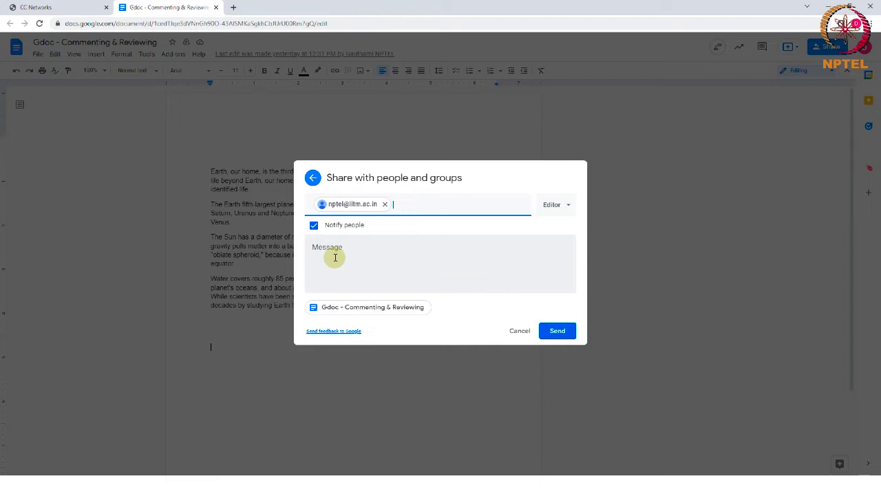
# Send the editor invitation with the note 'Hi, Please check.'
pyautogui.write('Hi')
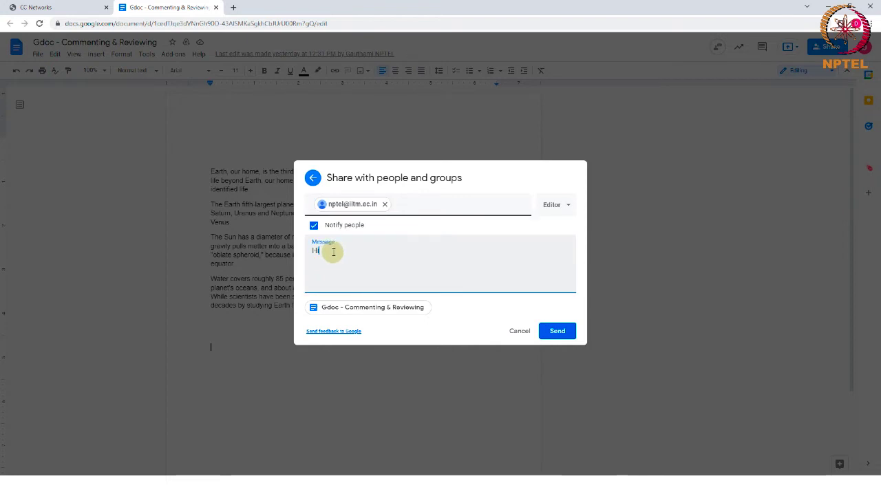
pyautogui.write('i, Please check.')
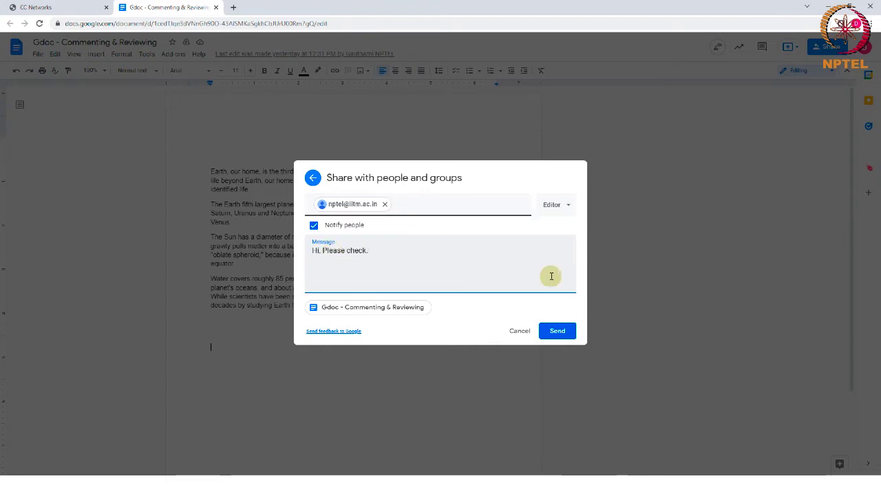
pyautogui.click(557, 331)
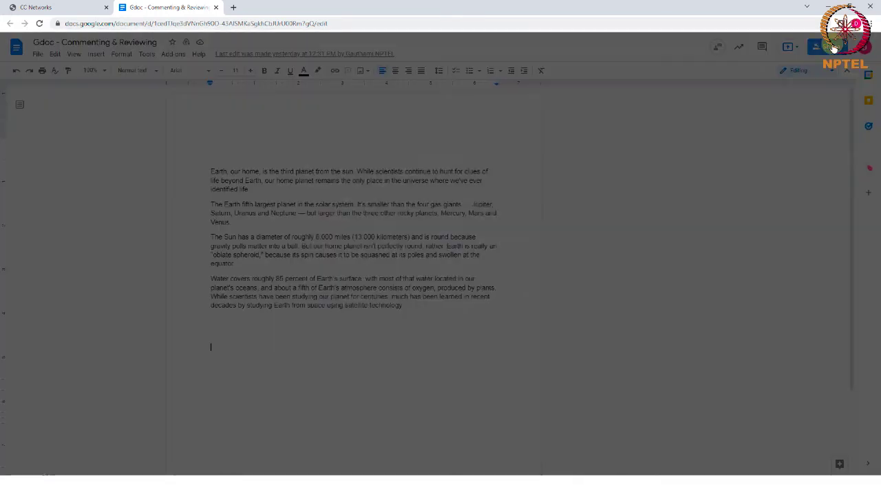
# Switch the second collaborator's role to Commenter in Share, then restore Editor access
pyautogui.click(815, 47)
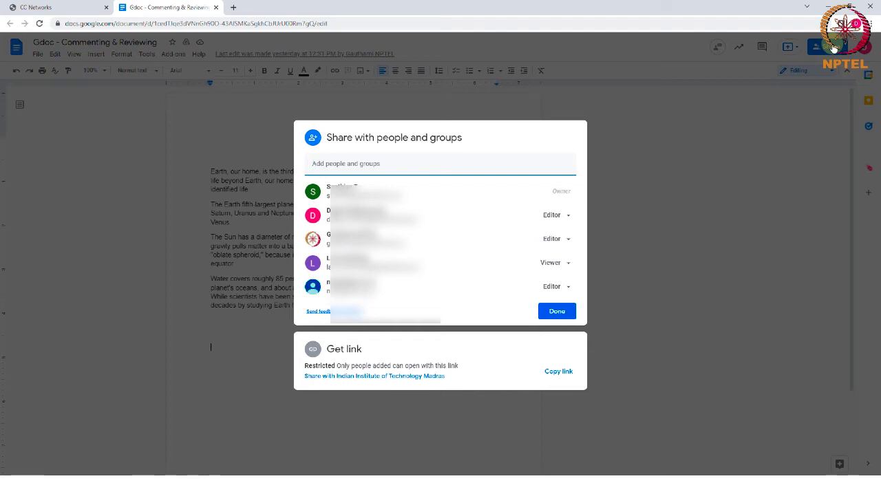
pyautogui.click(556, 215)
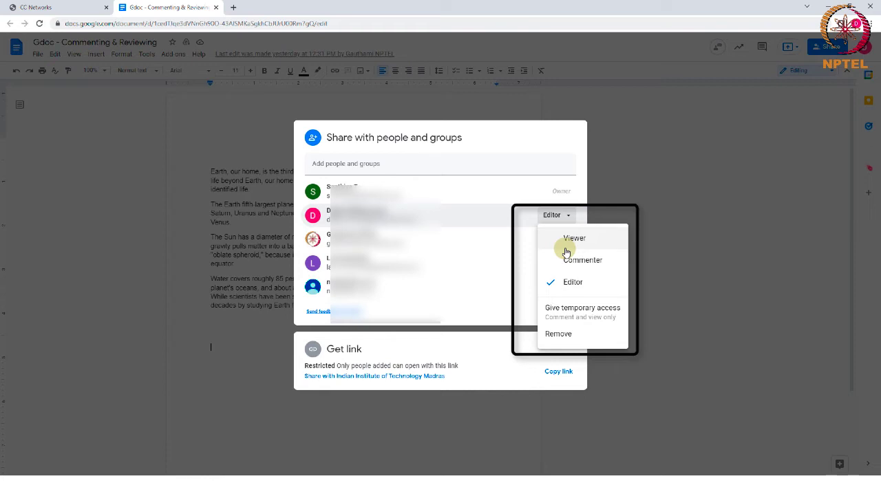
pyautogui.moveTo(571, 260)
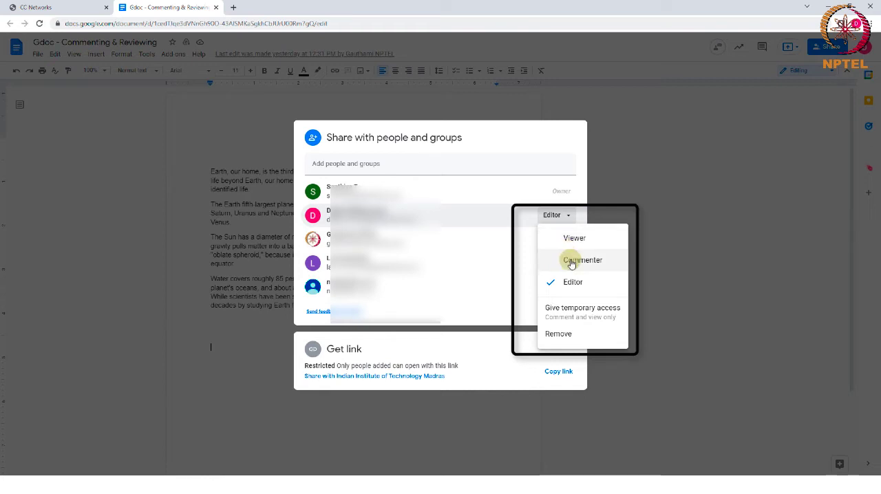
pyautogui.click(582, 259)
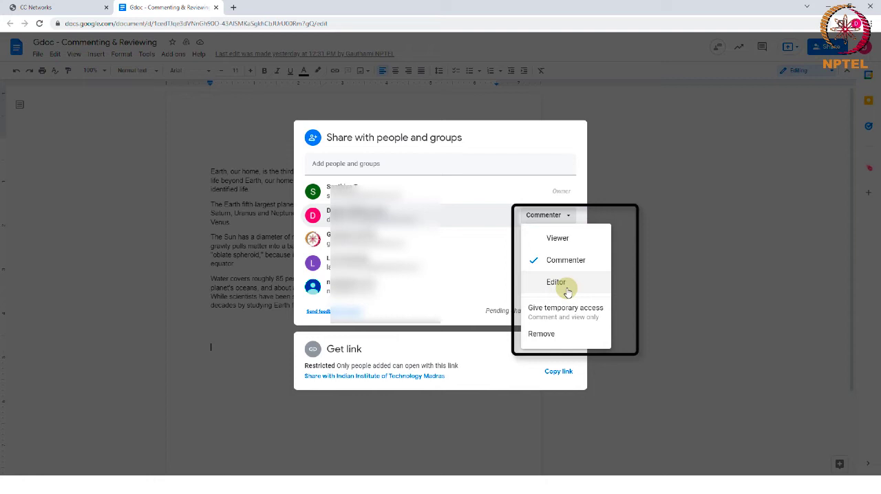
pyautogui.moveTo(568, 286)
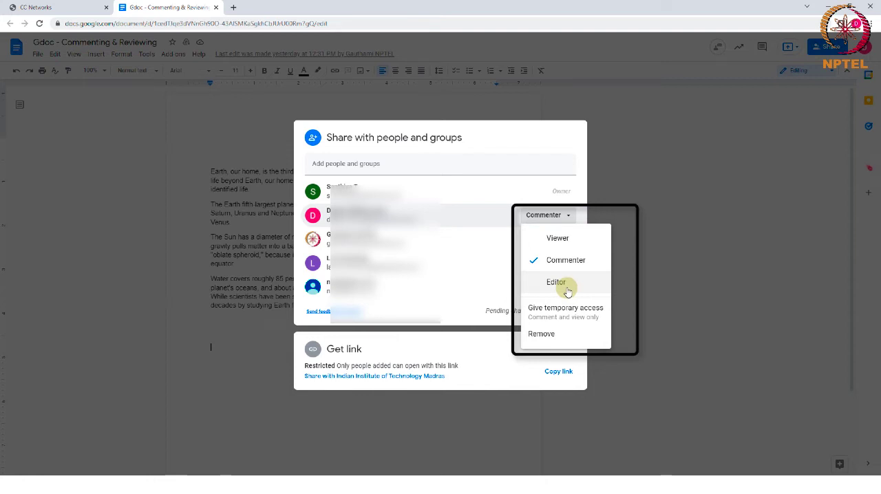
pyautogui.click(556, 282)
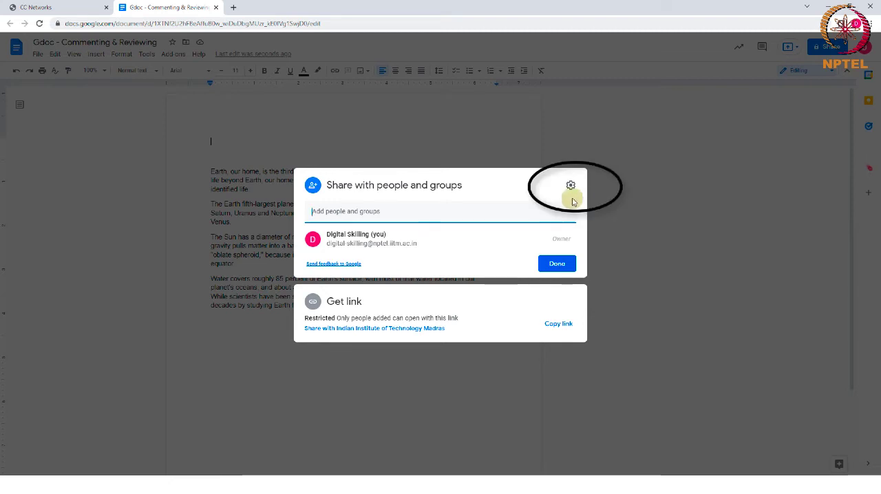
# Stop editors changing permissions and viewers downloading, printing or copying, then close sharing settings
pyautogui.click(572, 184)
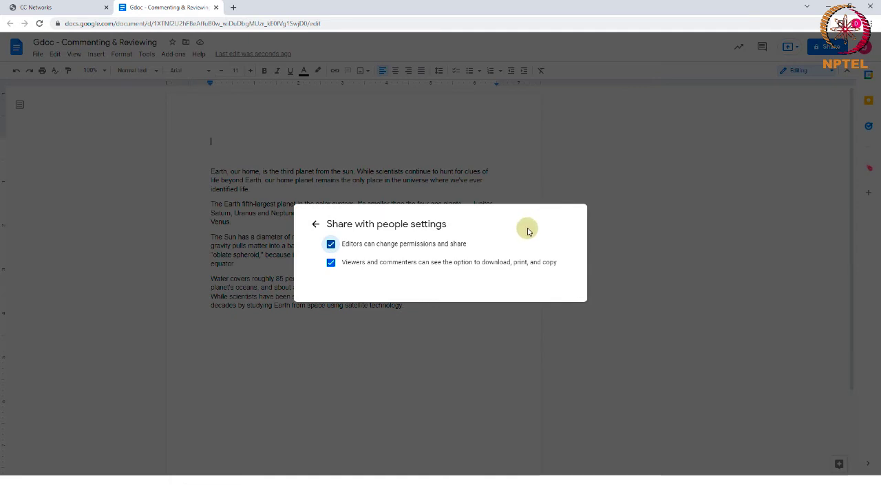
pyautogui.moveTo(334, 233)
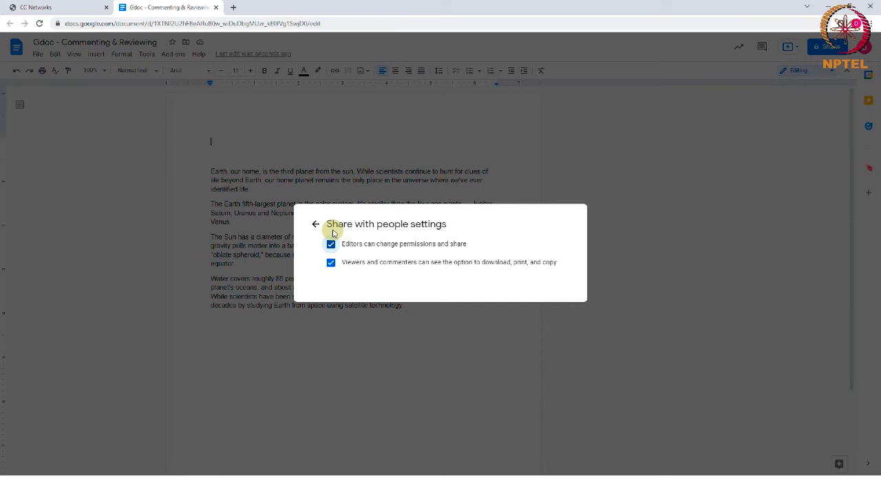
pyautogui.click(330, 244)
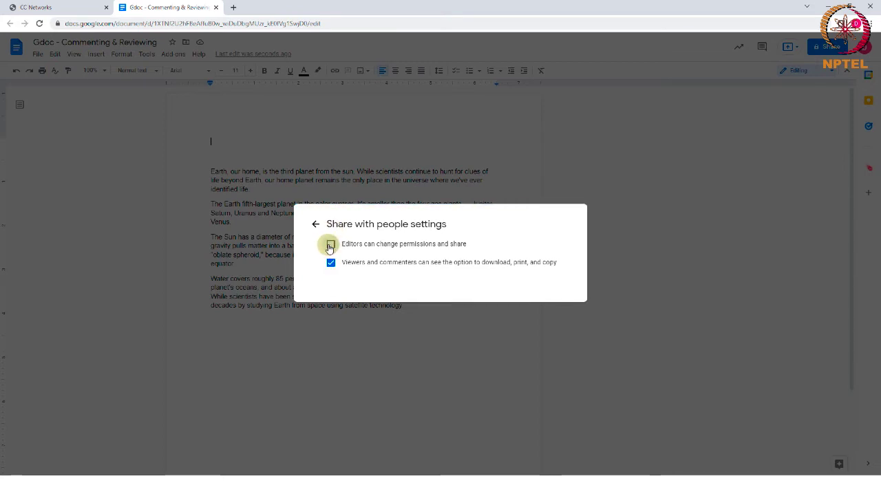
pyautogui.click(331, 243)
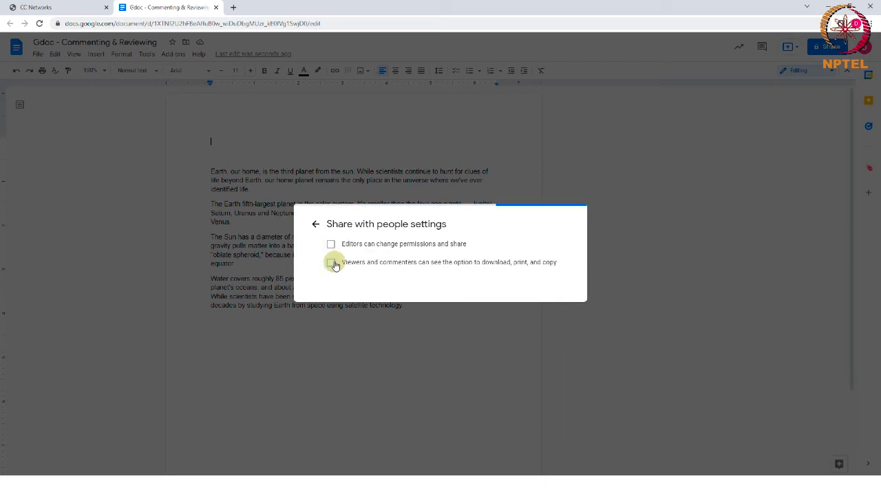
pyautogui.click(330, 262)
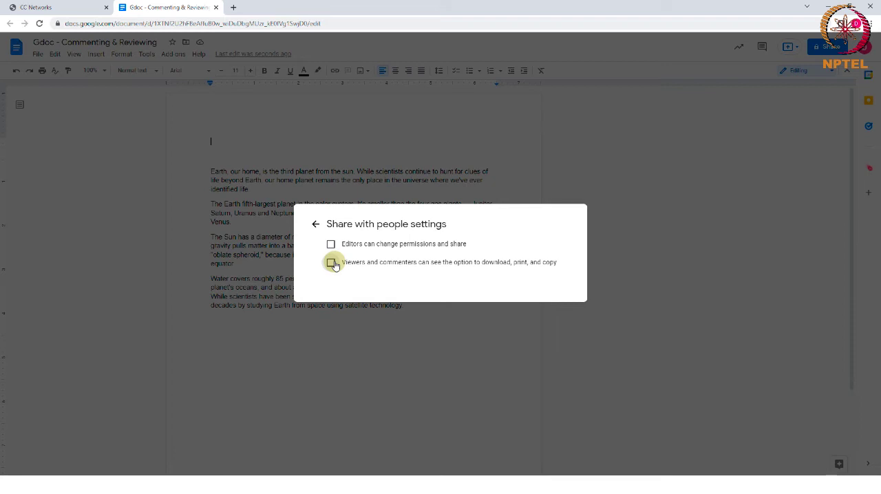
pyautogui.moveTo(316, 224)
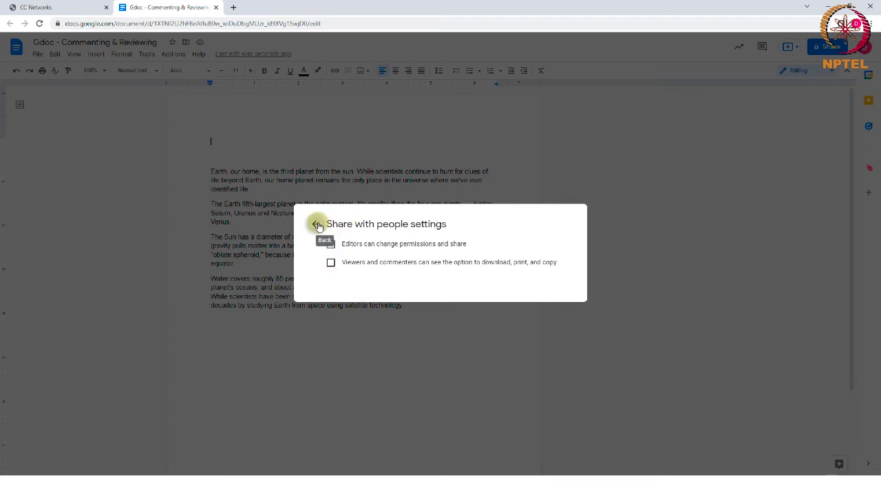
pyautogui.click(317, 226)
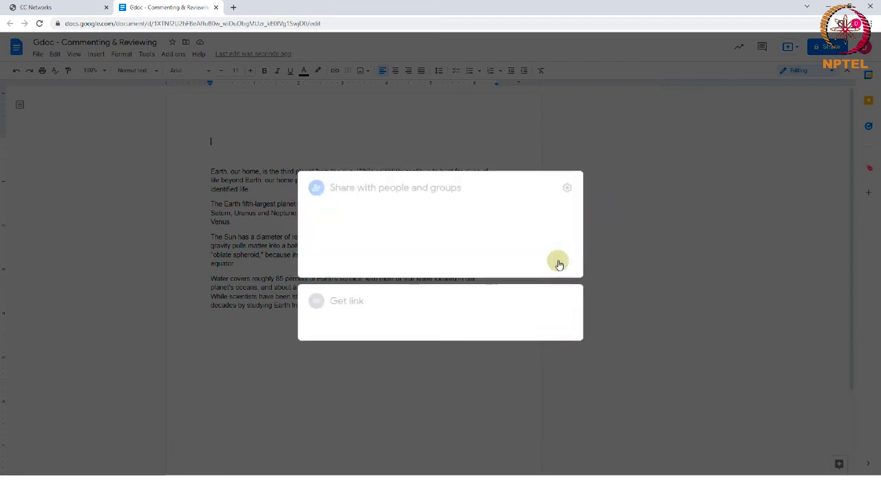
pyautogui.click(558, 263)
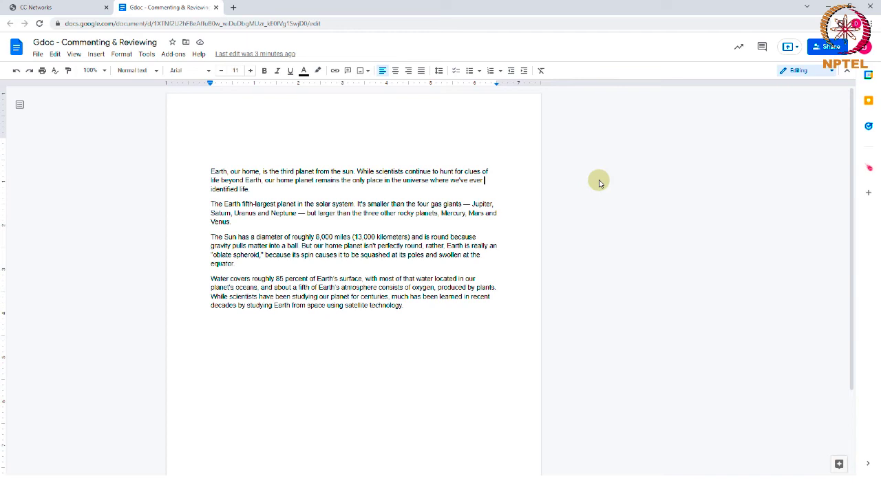
pyautogui.moveTo(353, 167)
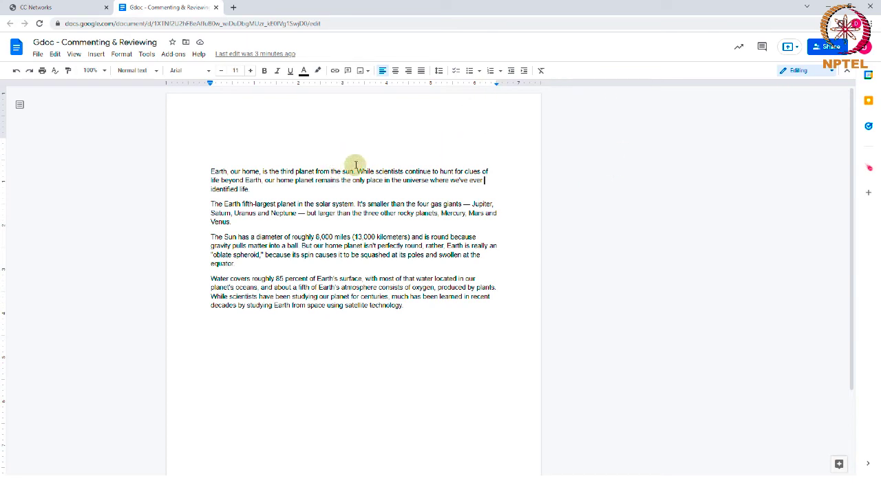
# Select 'While scientists' and post the comment 'remove the word' from the right-click menu
pyautogui.moveTo(356, 171); pyautogui.dragTo(411, 172)
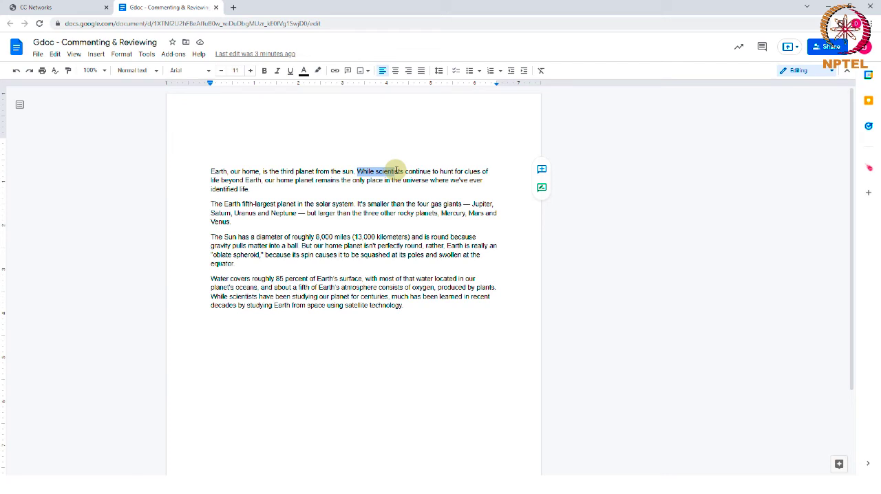
pyautogui.moveTo(387, 171)
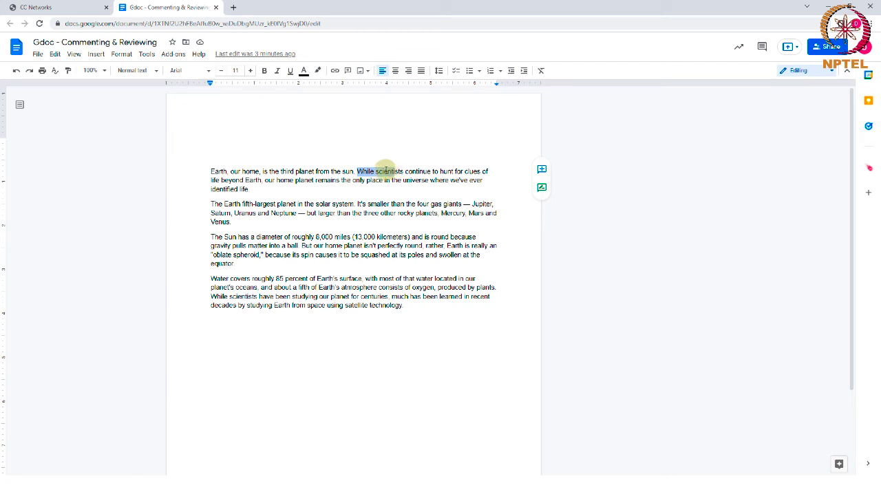
pyautogui.rightClick(378, 170)
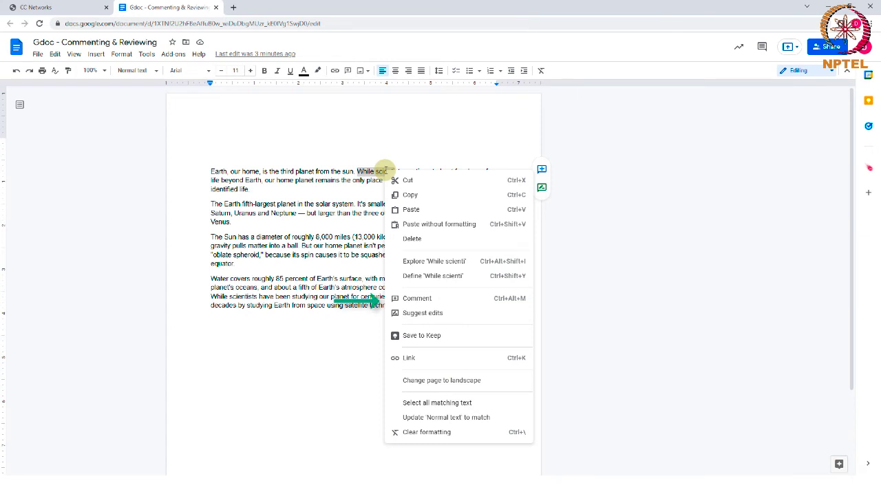
pyautogui.moveTo(416, 298)
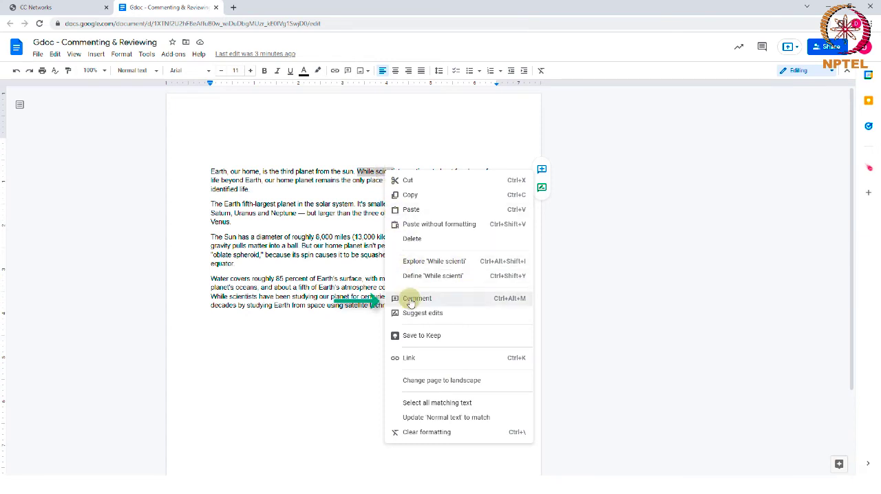
pyautogui.click(417, 298)
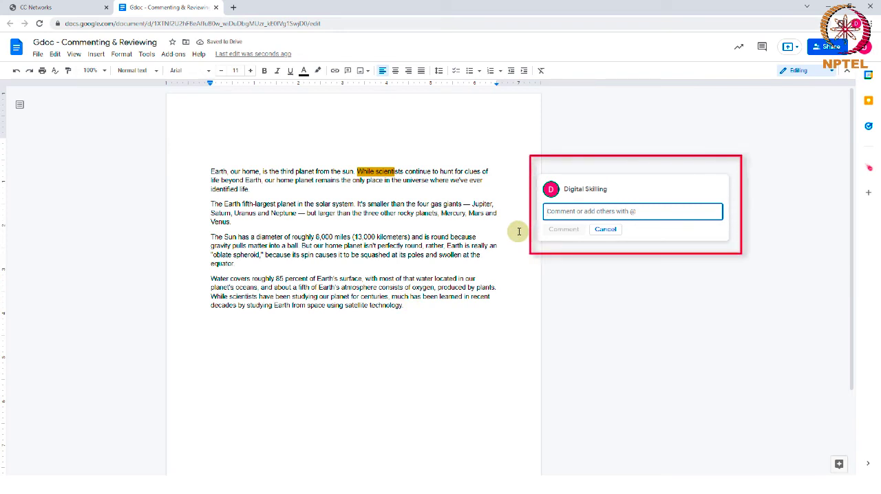
pyautogui.write('remove the word')
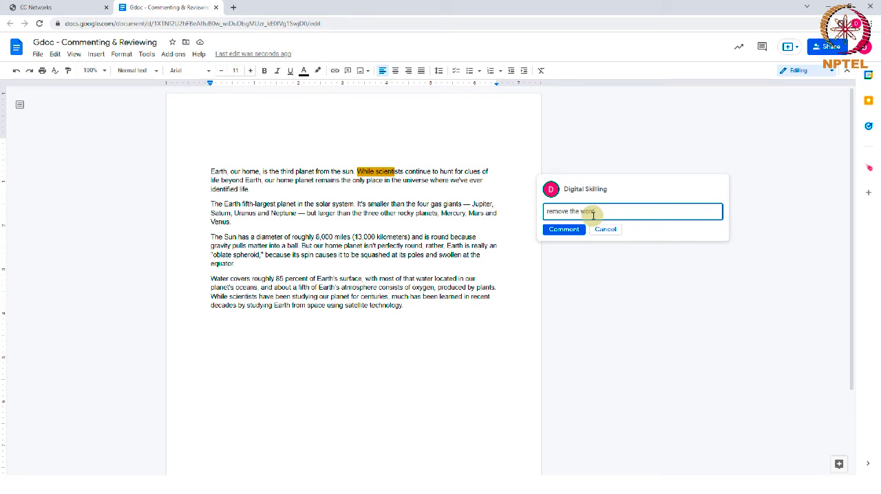
pyautogui.moveTo(567, 247)
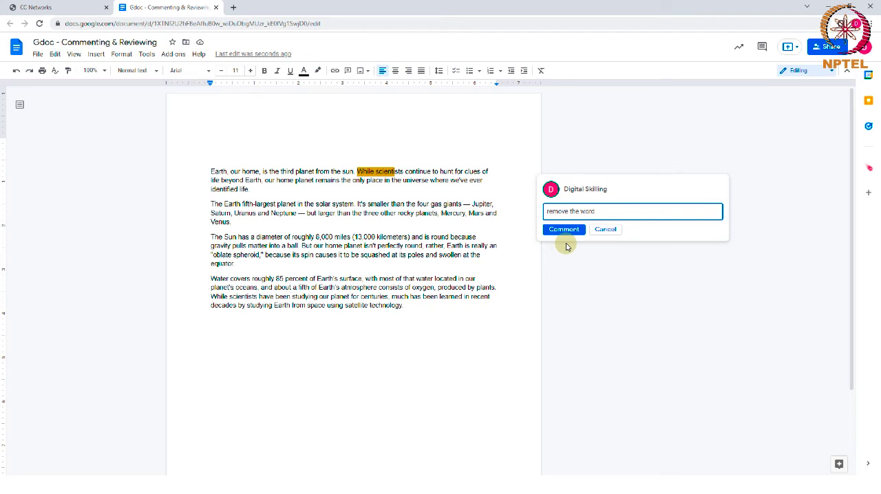
pyautogui.click(564, 229)
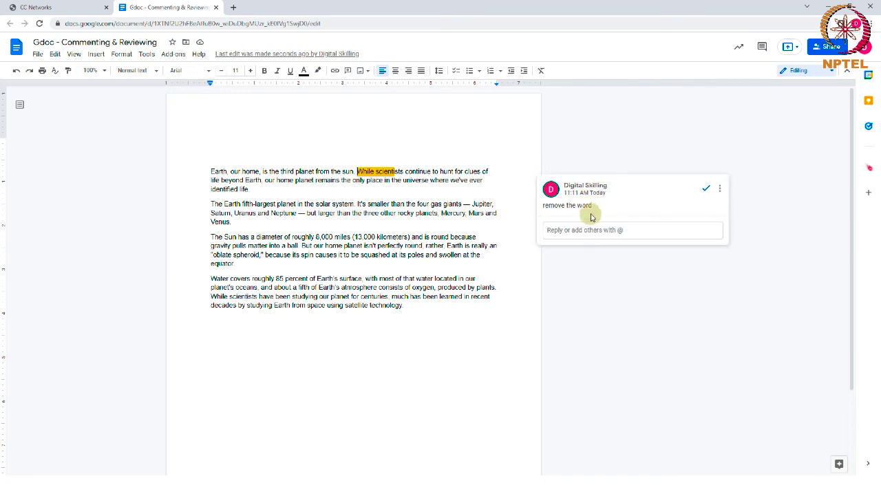
# Mark the 'remove the word' comment thread on 'While scientists' as resolved
pyautogui.click(632, 230)
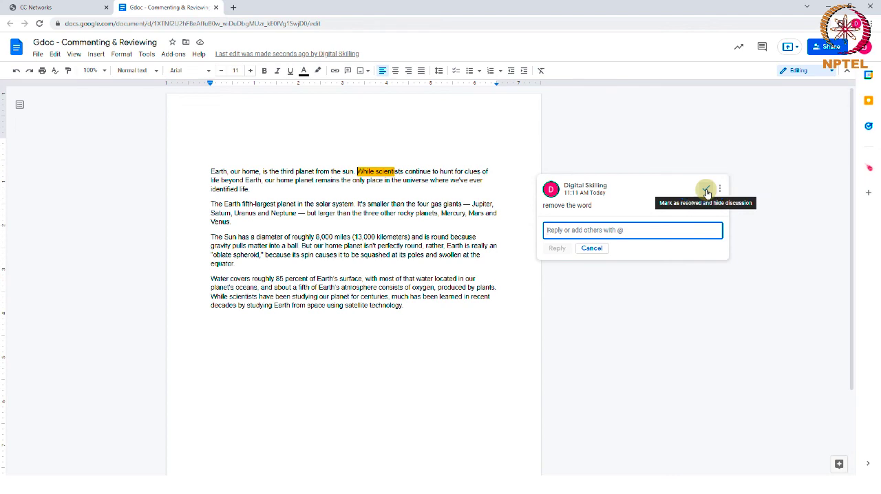
pyautogui.click(706, 190)
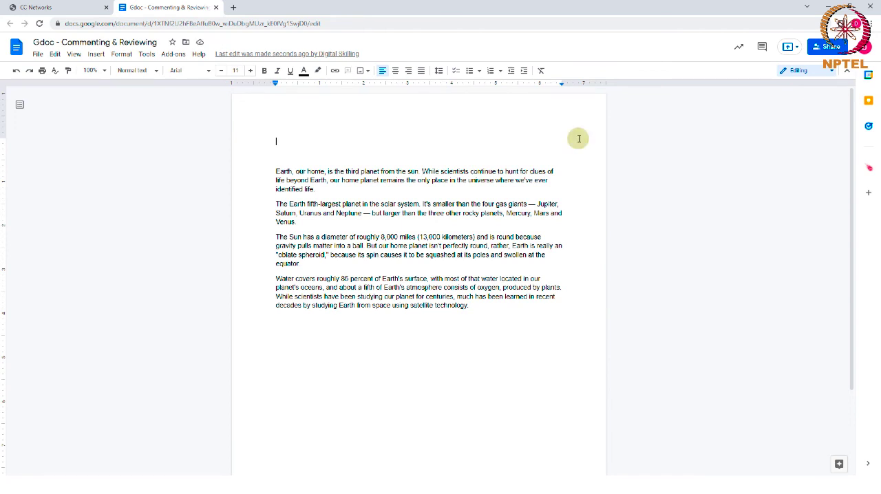
pyautogui.moveTo(421, 171)
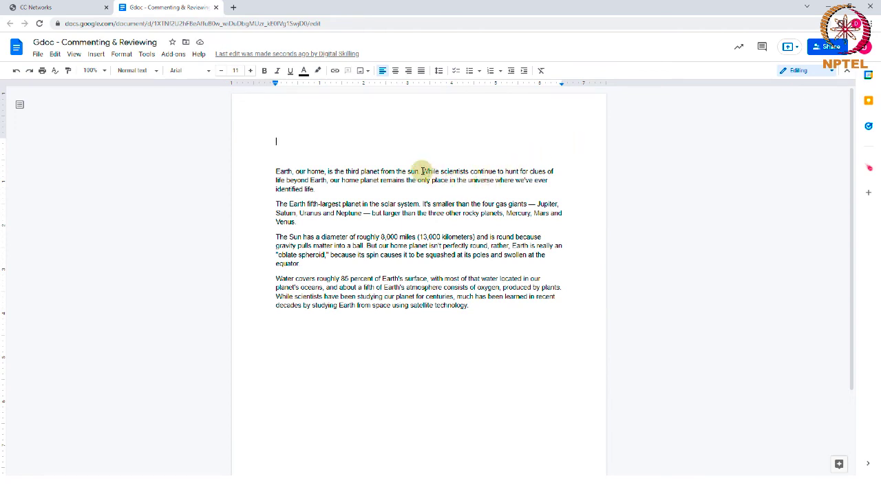
# Select 'While scientists continue' and open an empty comment box from the margin icon
pyautogui.moveTo(420, 171); pyautogui.dragTo(505, 171)
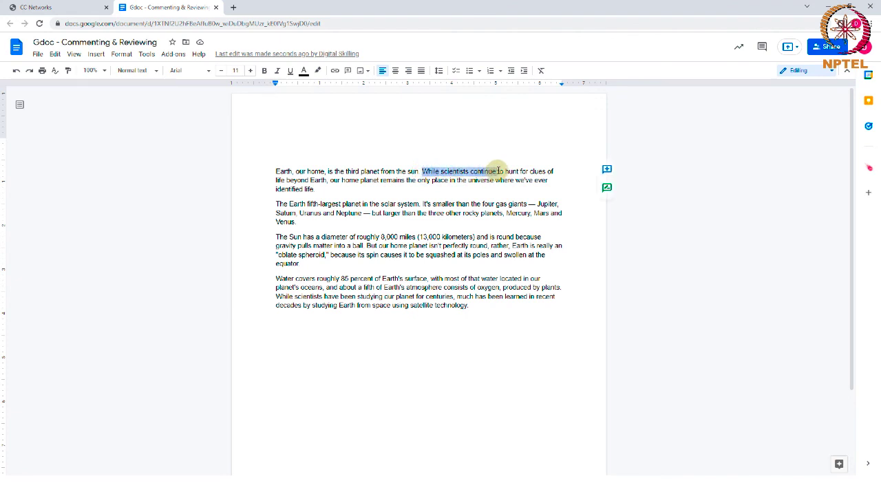
pyautogui.moveTo(607, 169)
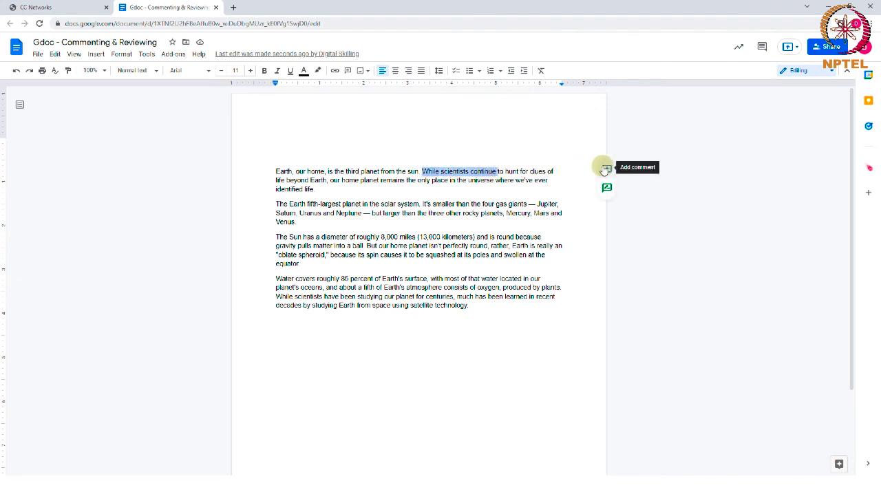
pyautogui.click(603, 167)
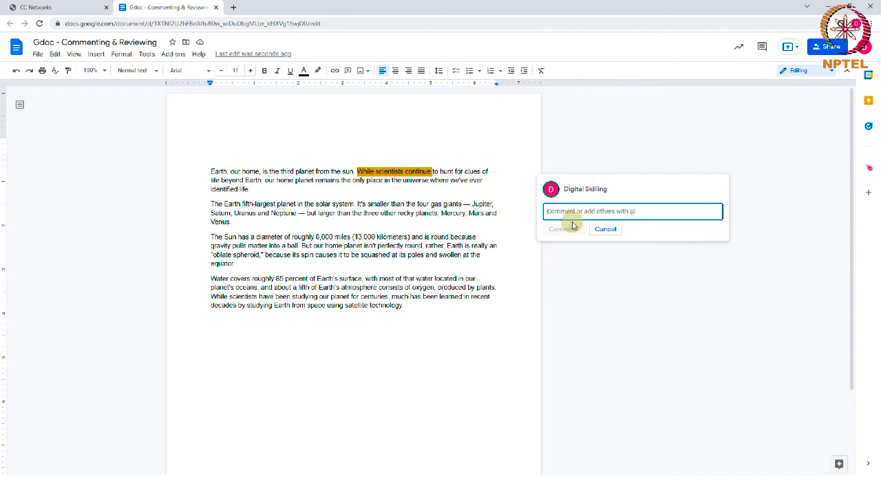
pyautogui.moveTo(562, 229)
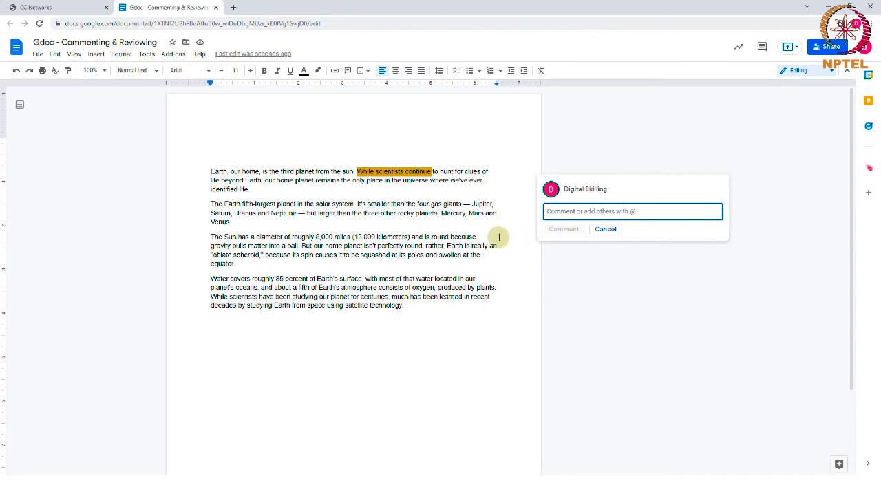
pyautogui.moveTo(501, 231)
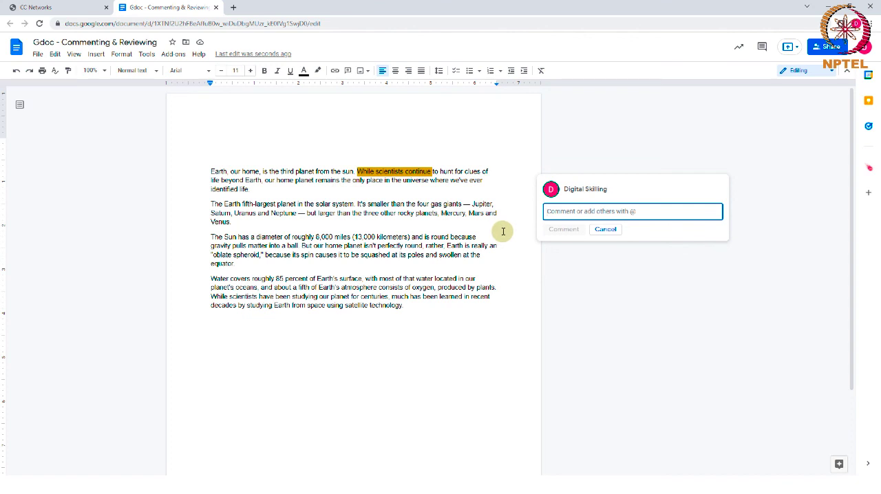